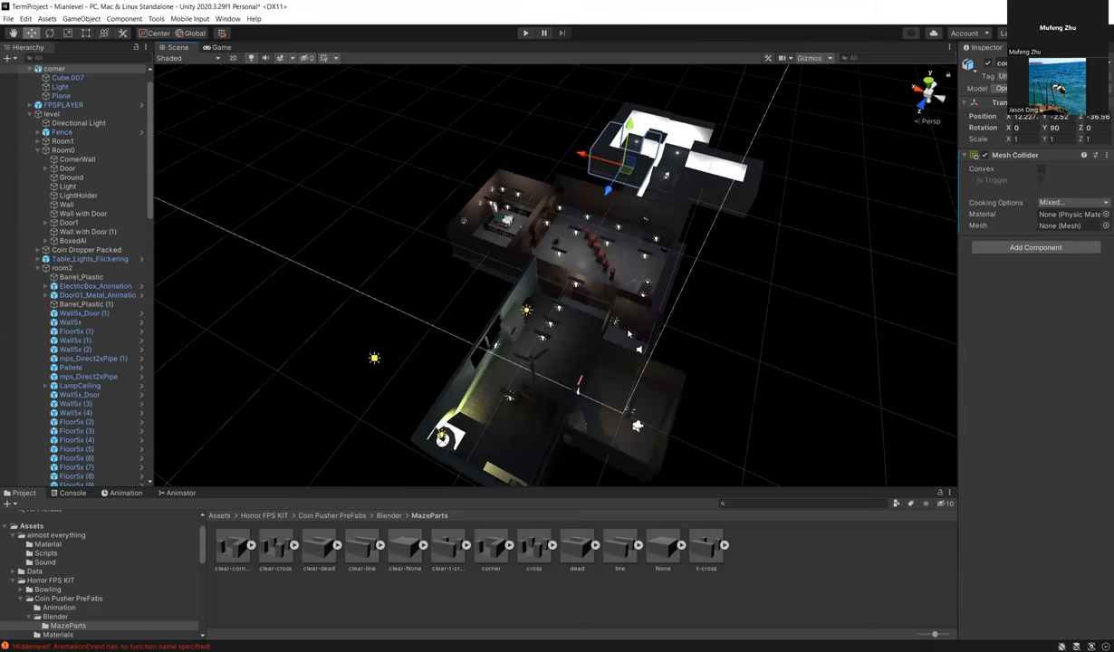
mouse_move(725, 382)
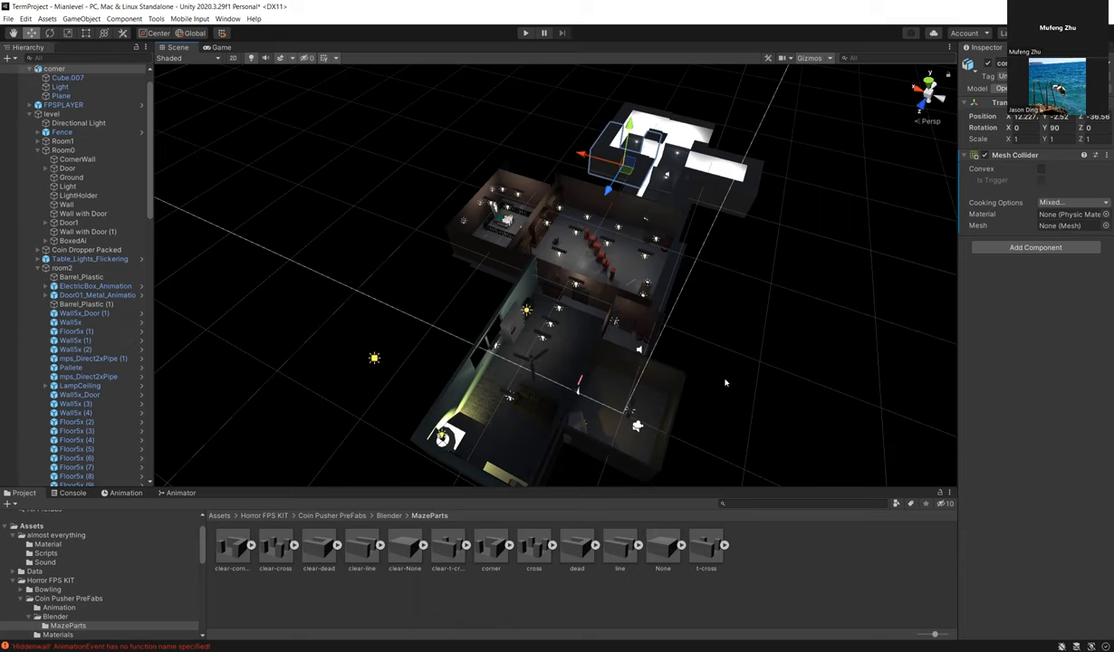
mouse_move(714, 400)
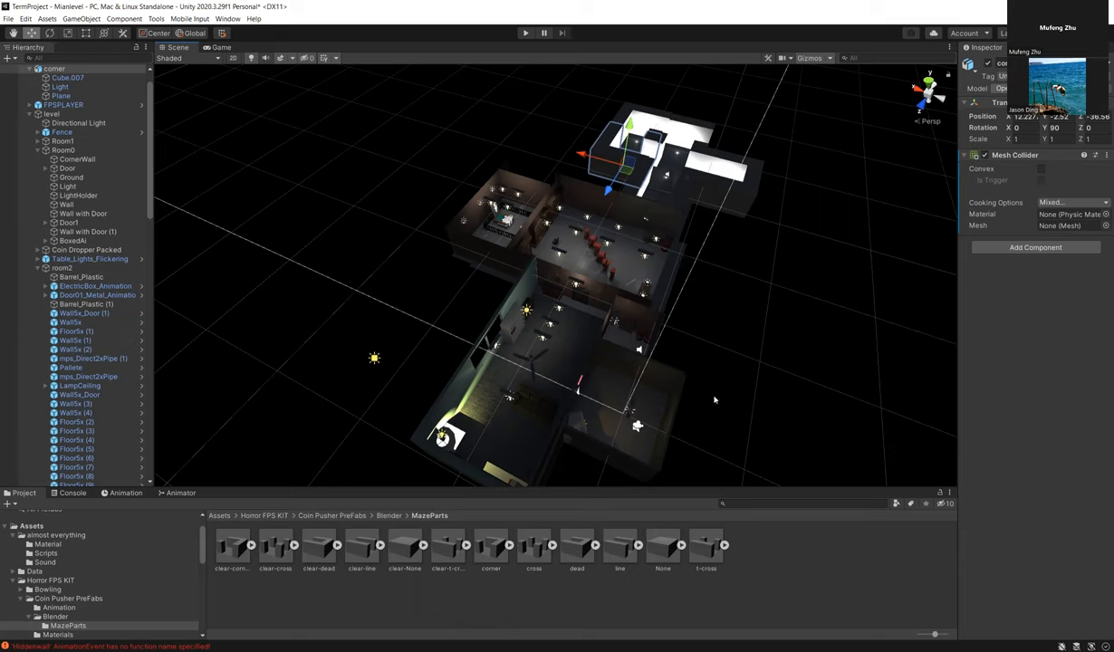
mouse_move(717, 400)
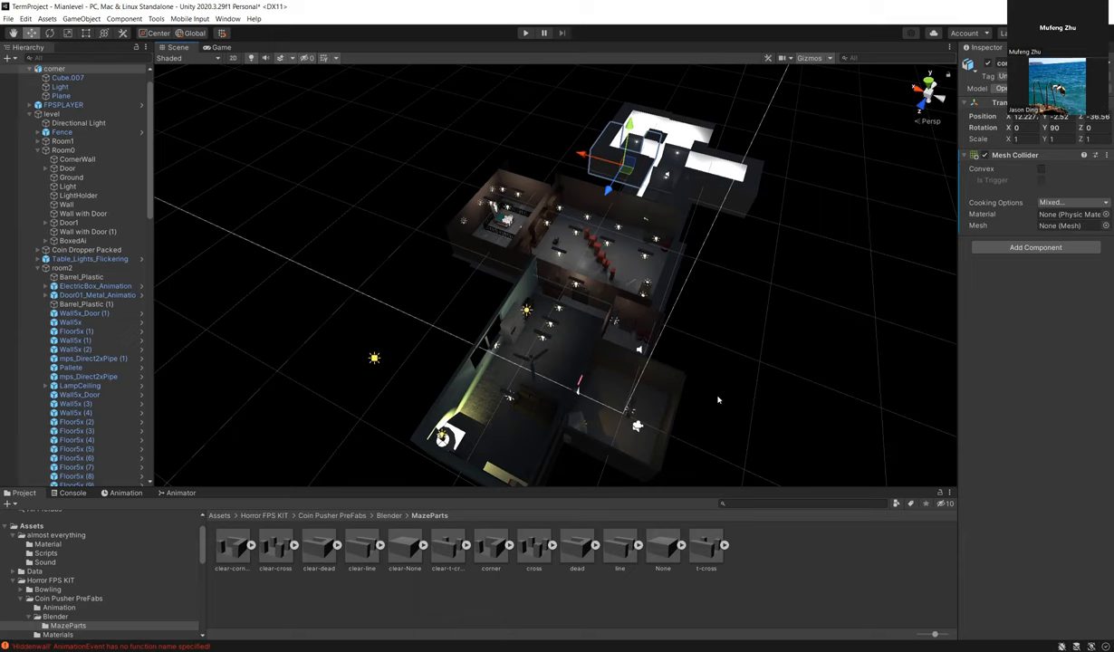
mouse_move(732, 400)
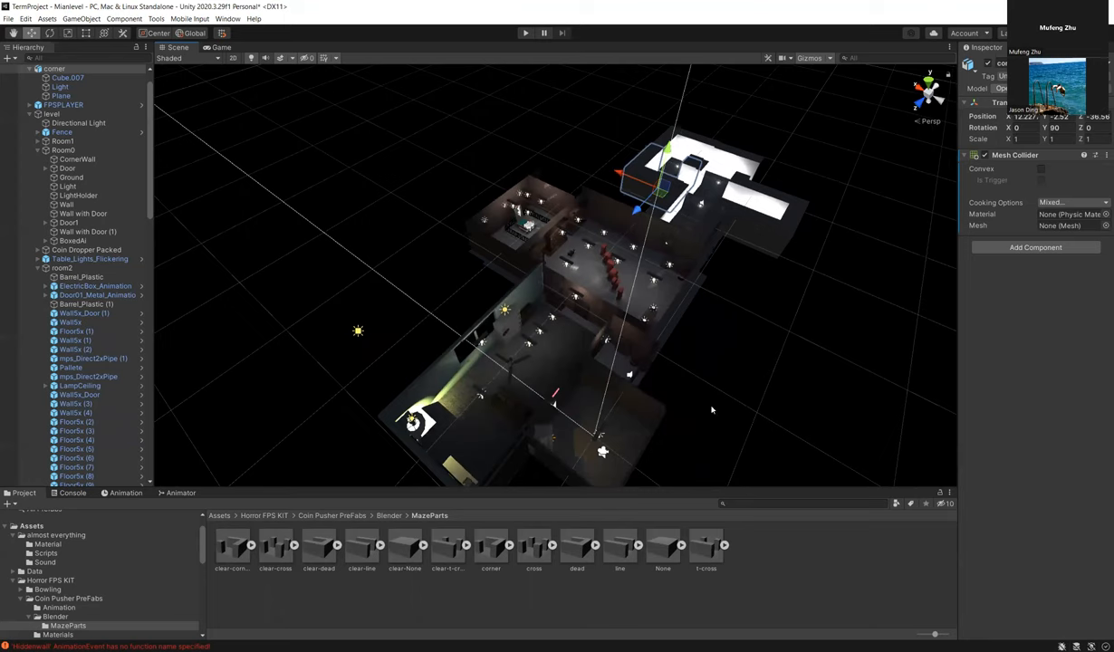
mouse_move(710, 409)
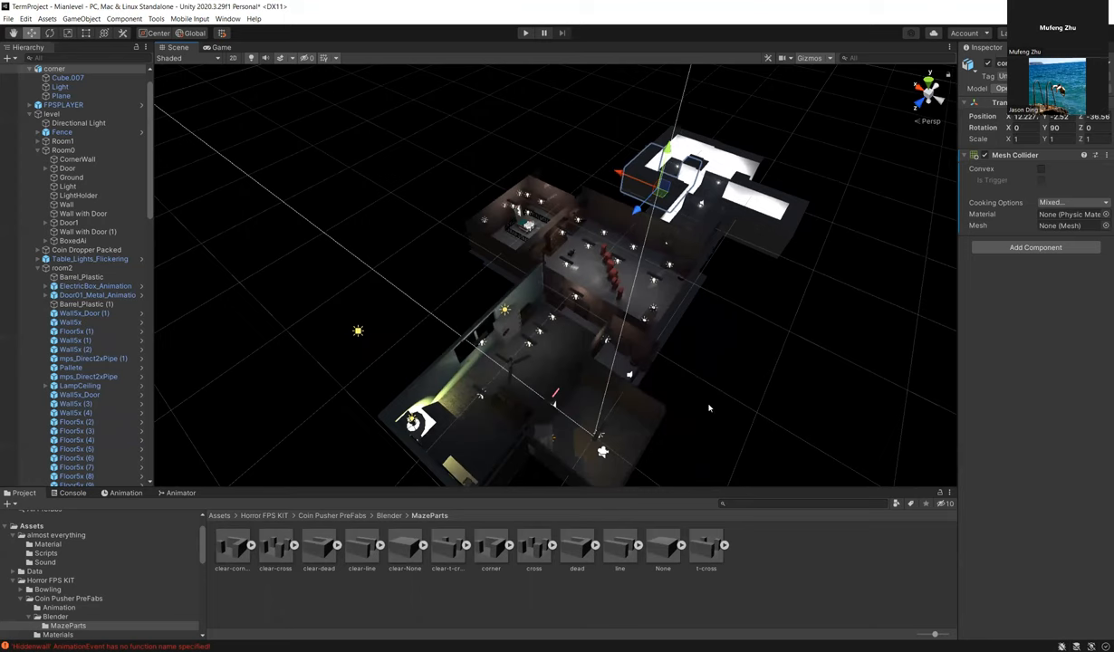
mouse_move(536, 142)
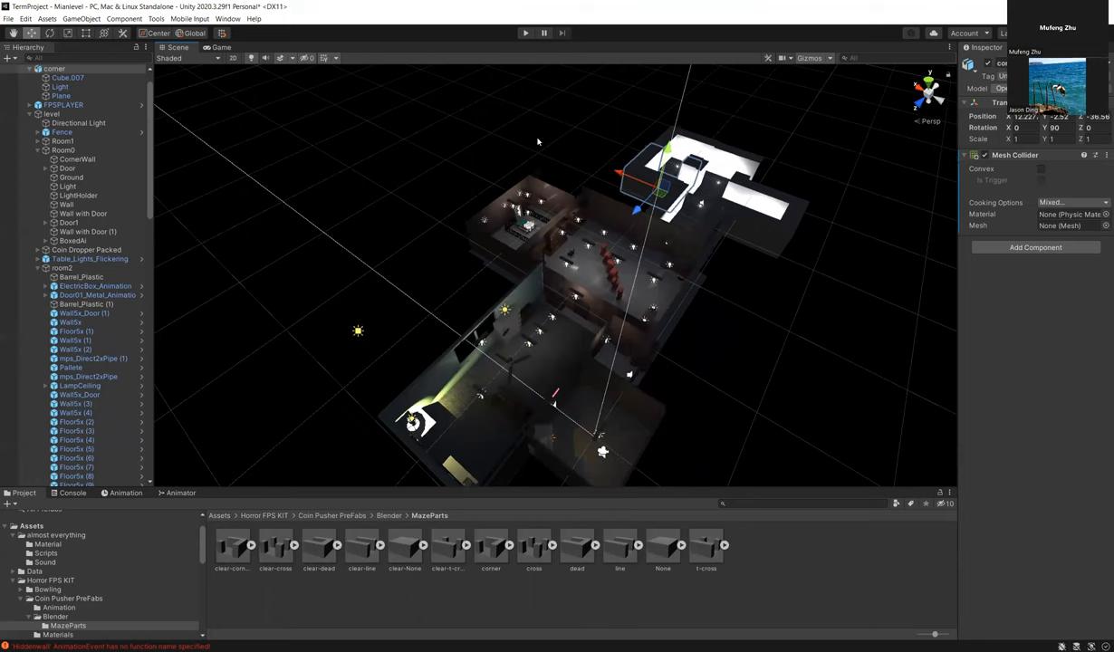
- Start Play mode and search the marble-top dresser for a key
click(525, 32)
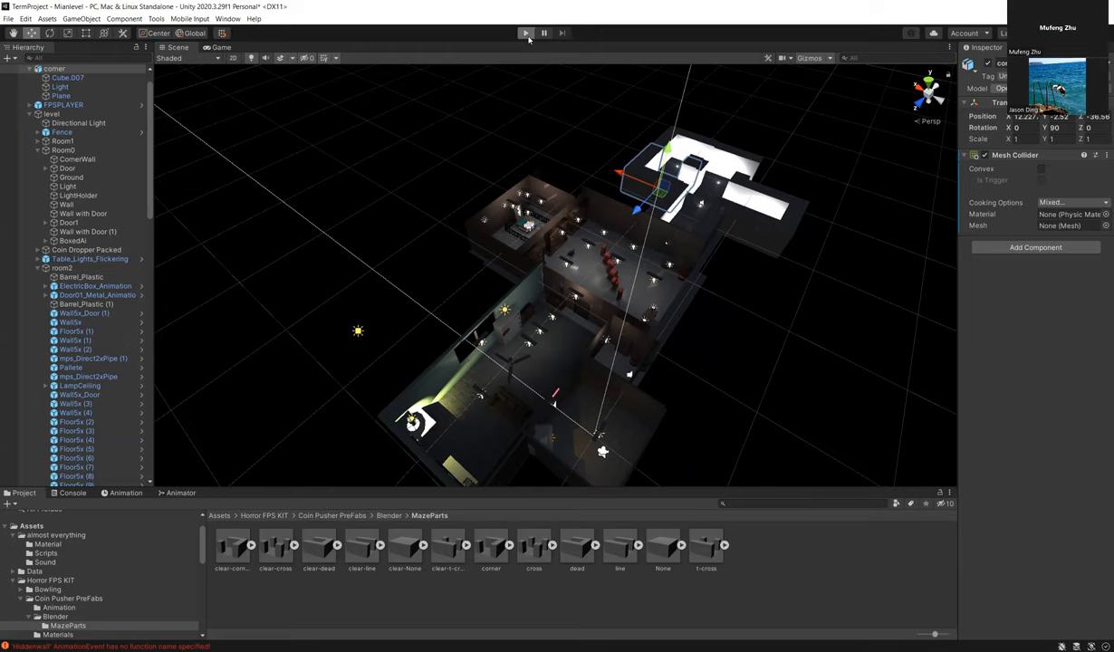
click(525, 33)
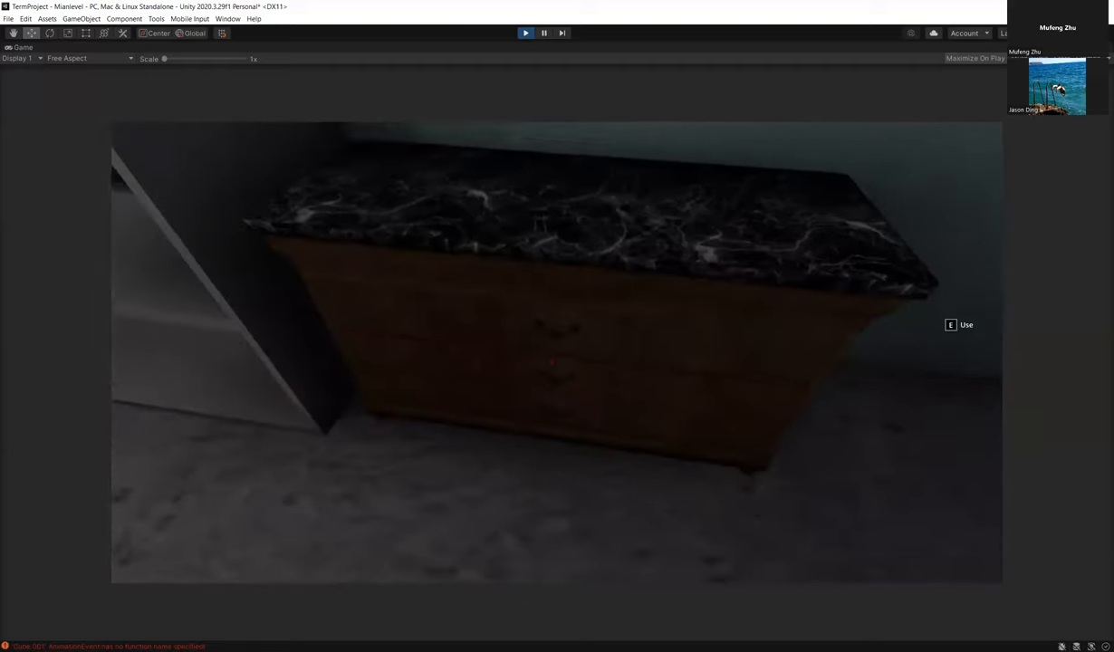
key(e)
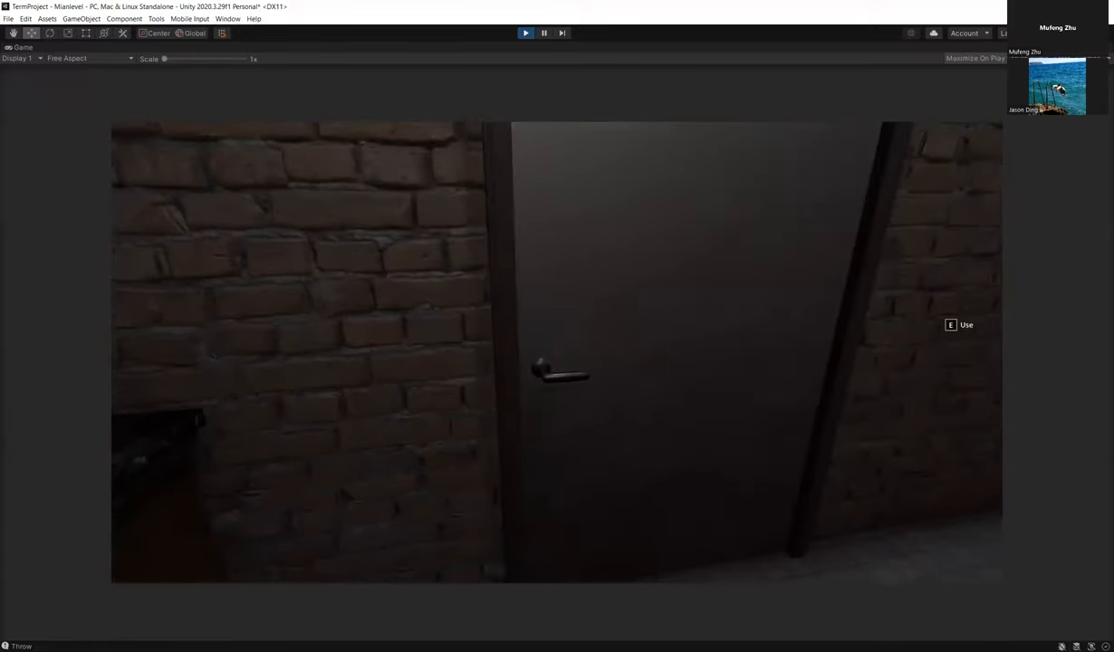
- Unlock the door into the second room and examine the item from the wooden table
key(e)
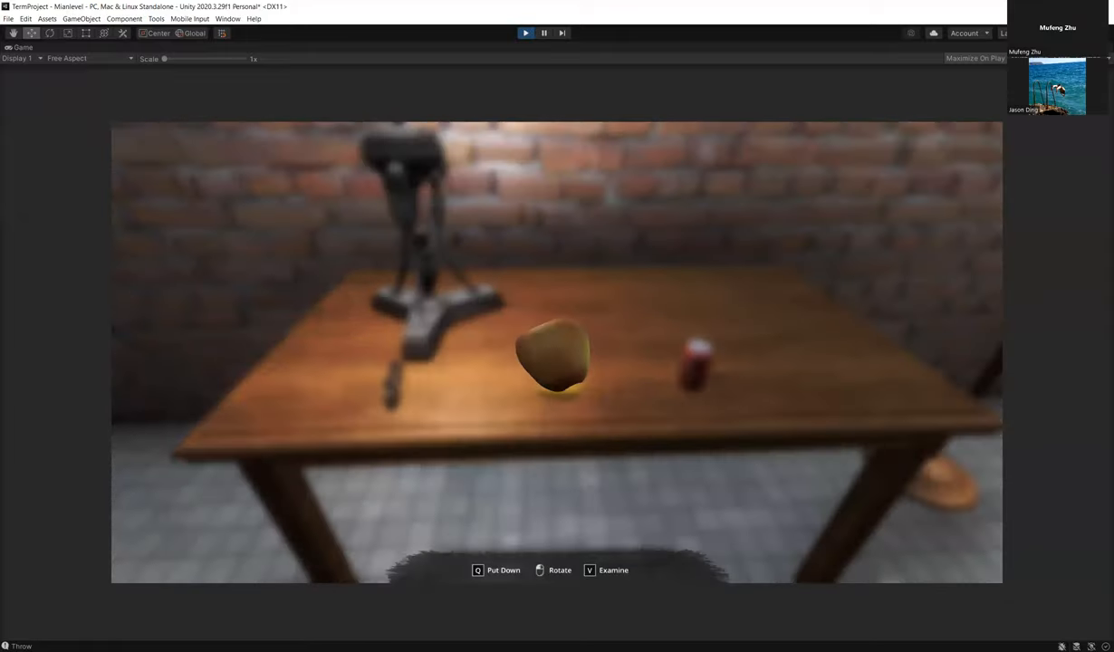
key(q)
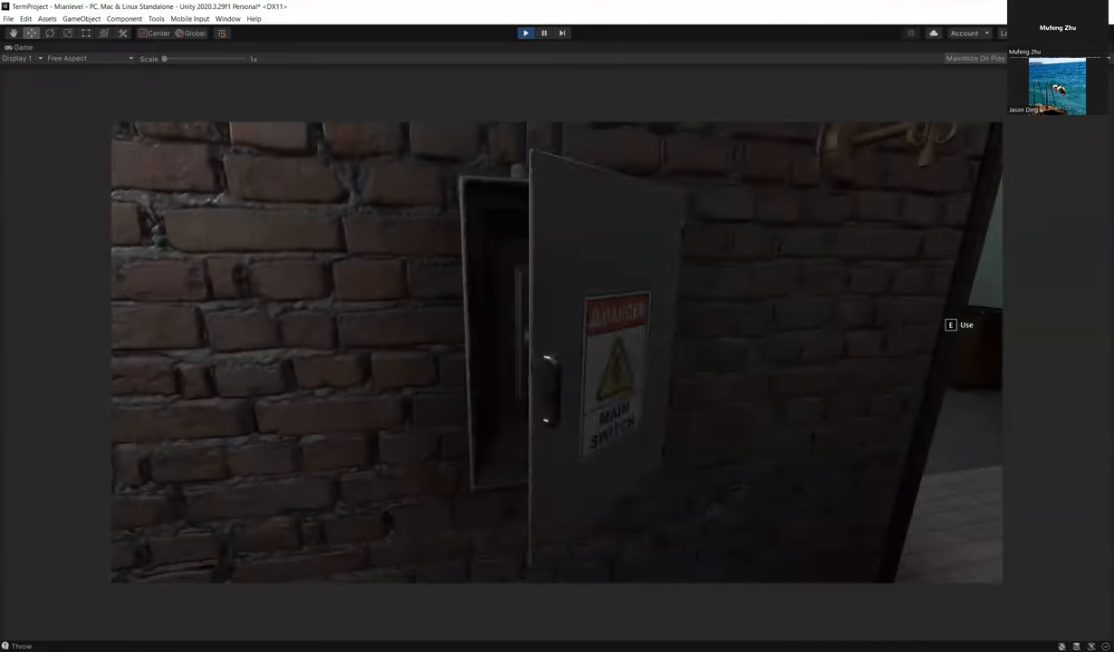
- Open the Danger Main Switch fuse box cover to reveal the switch lever
key(e)
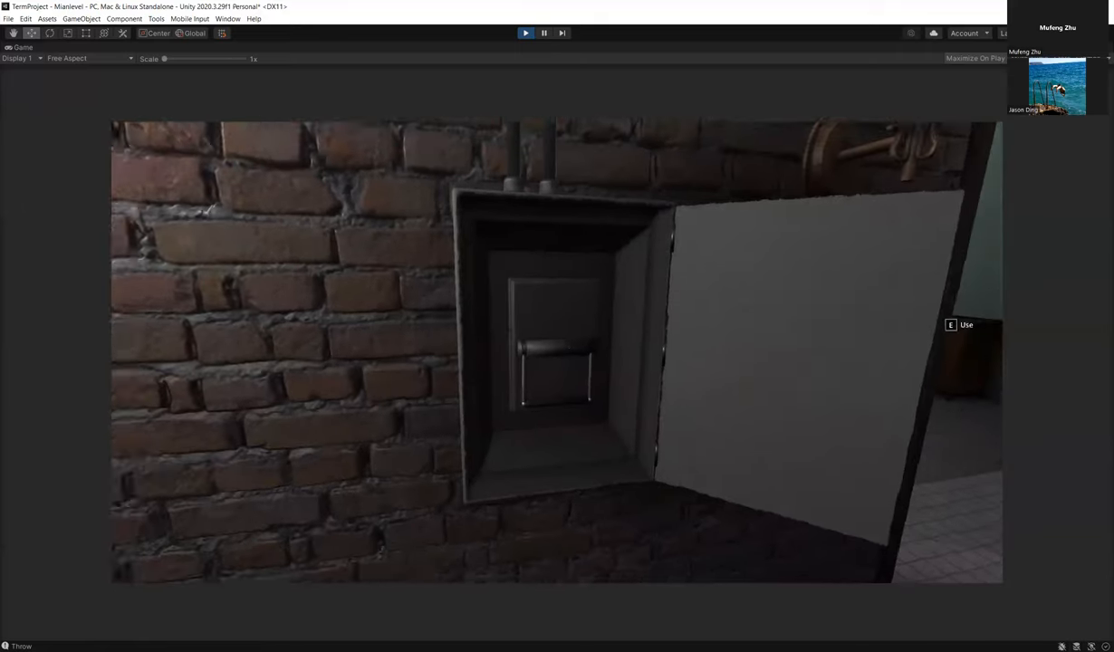